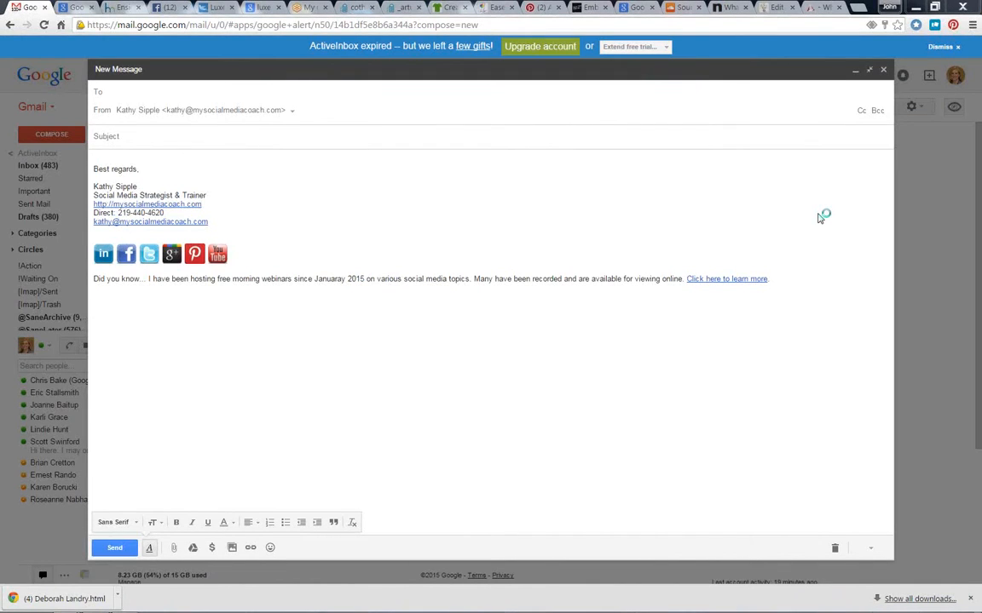
pyautogui.moveTo(820, 218)
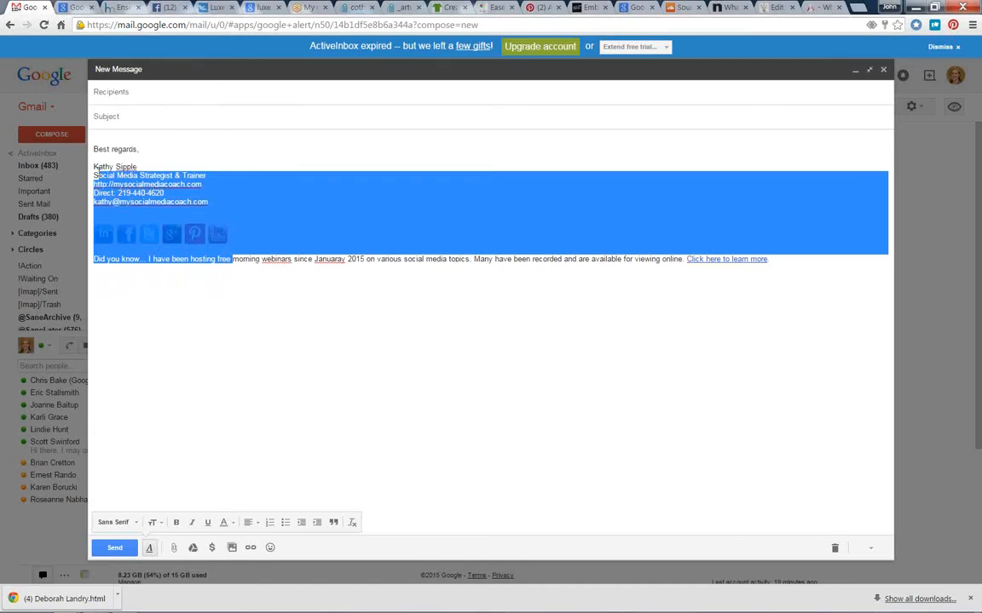
# - Minimize the draft and open Gmail Settings on the Accounts and Import tab
pyautogui.click(291, 273)
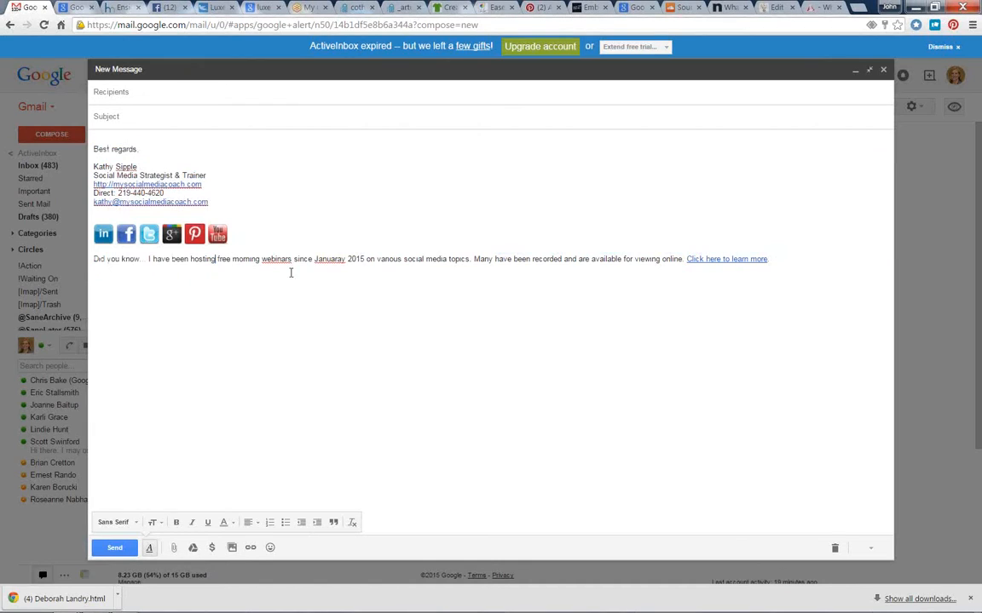
pyautogui.moveTo(854, 70)
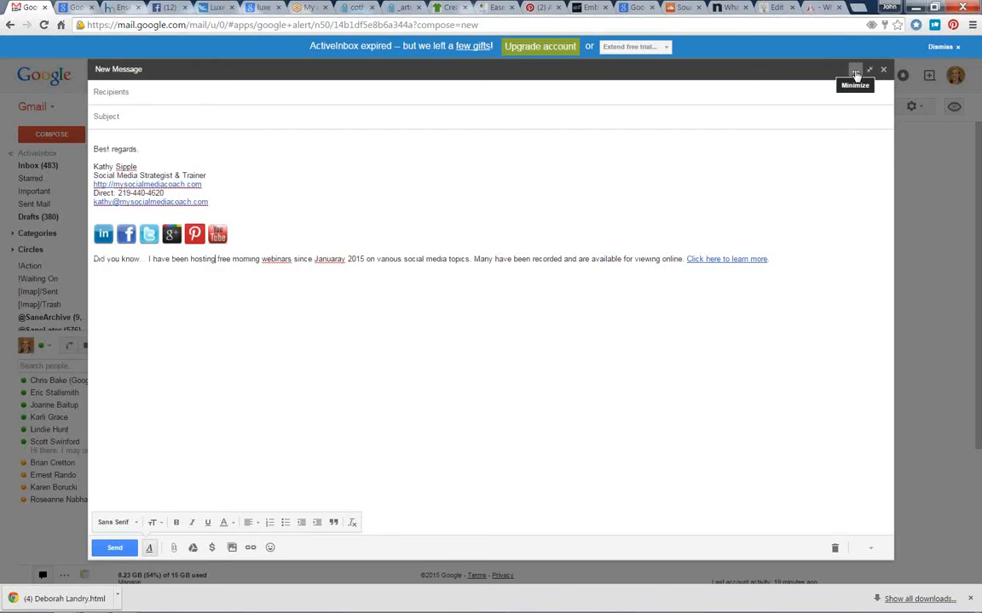
pyautogui.click(856, 70)
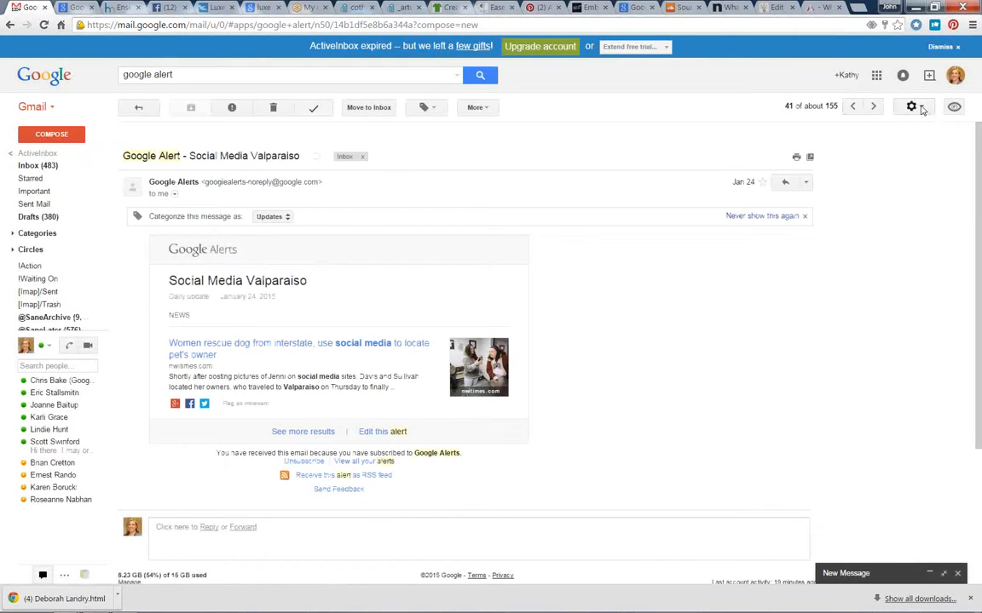
pyautogui.click(911, 105)
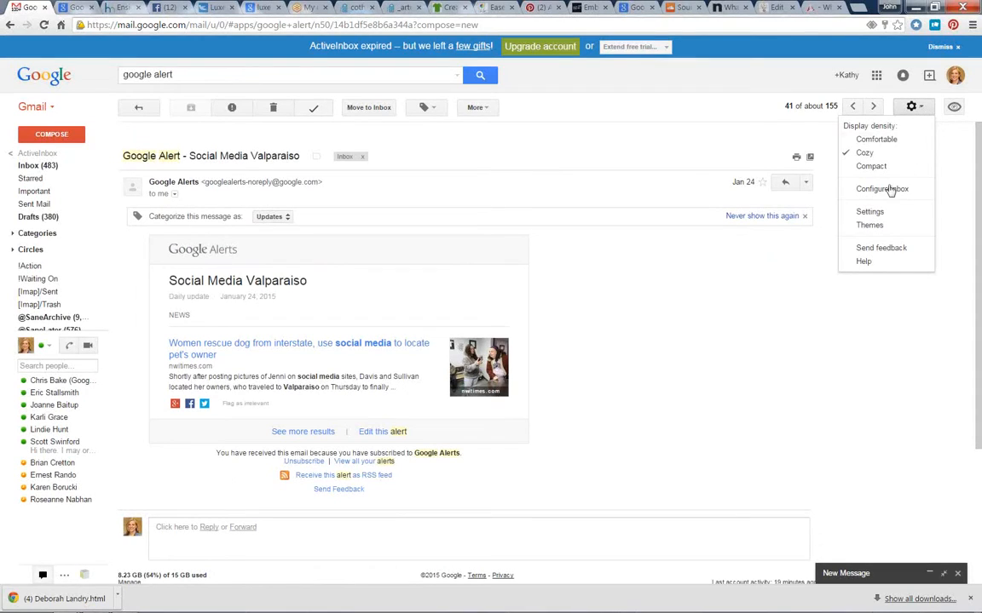
pyautogui.moveTo(869, 211)
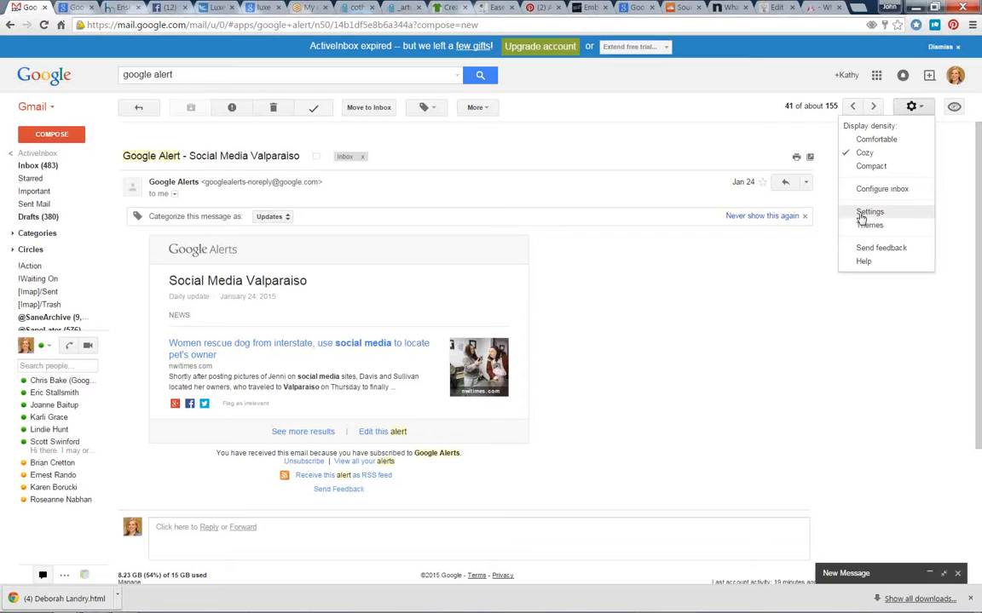
pyautogui.click(869, 211)
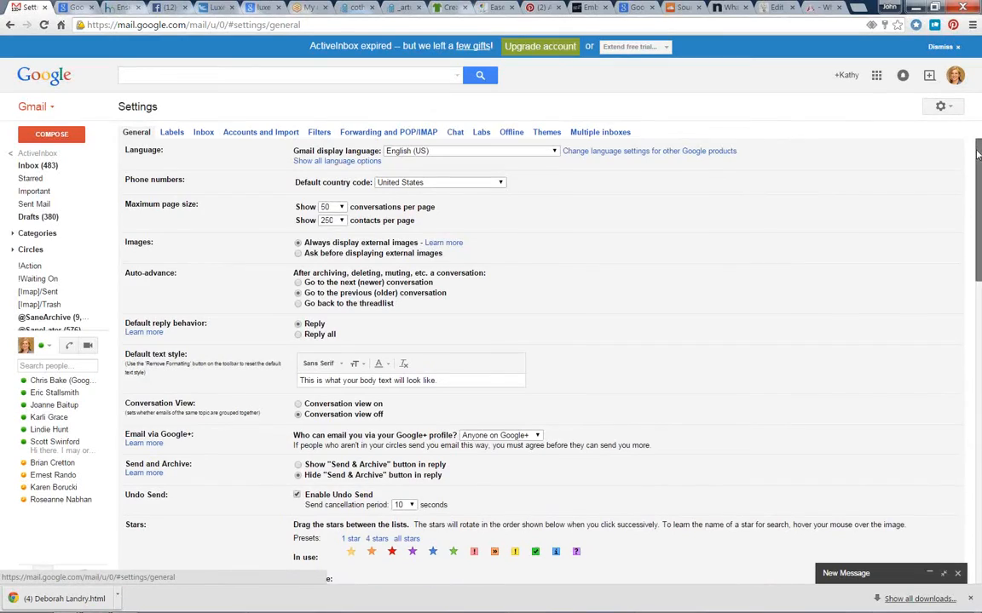
pyautogui.scroll(-3)
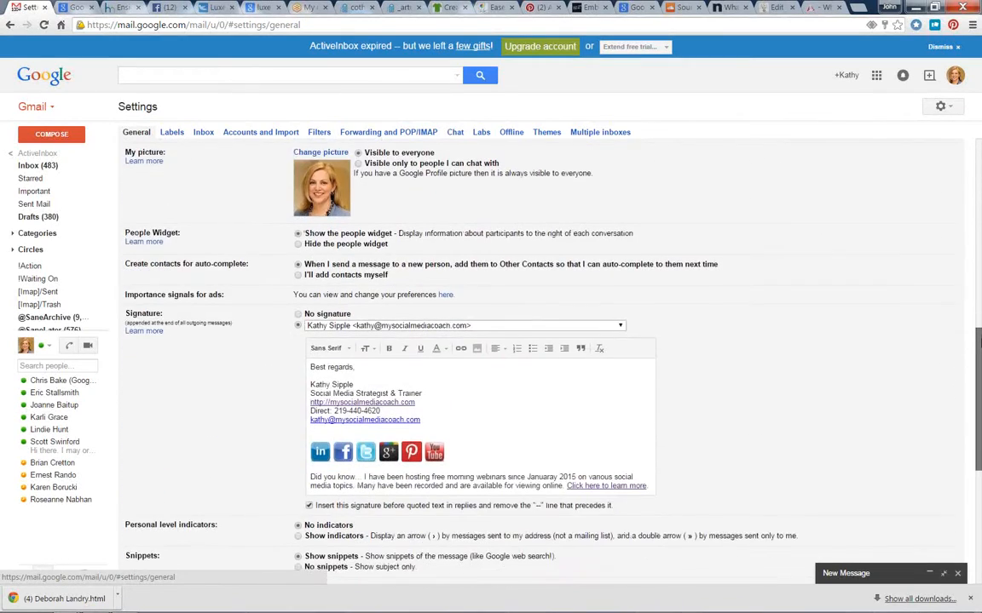
pyautogui.scroll(-3)
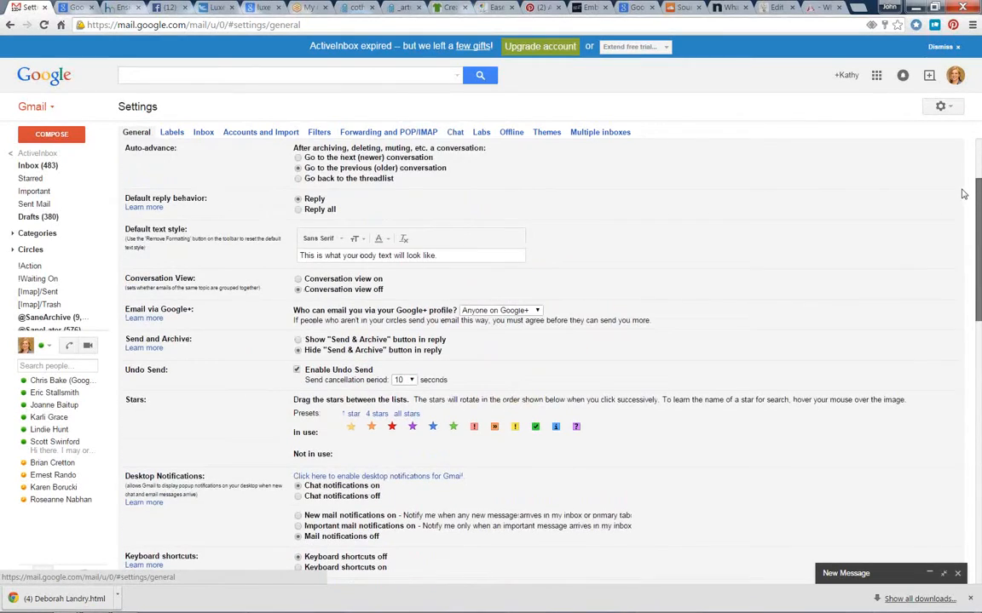
pyautogui.click(260, 132)
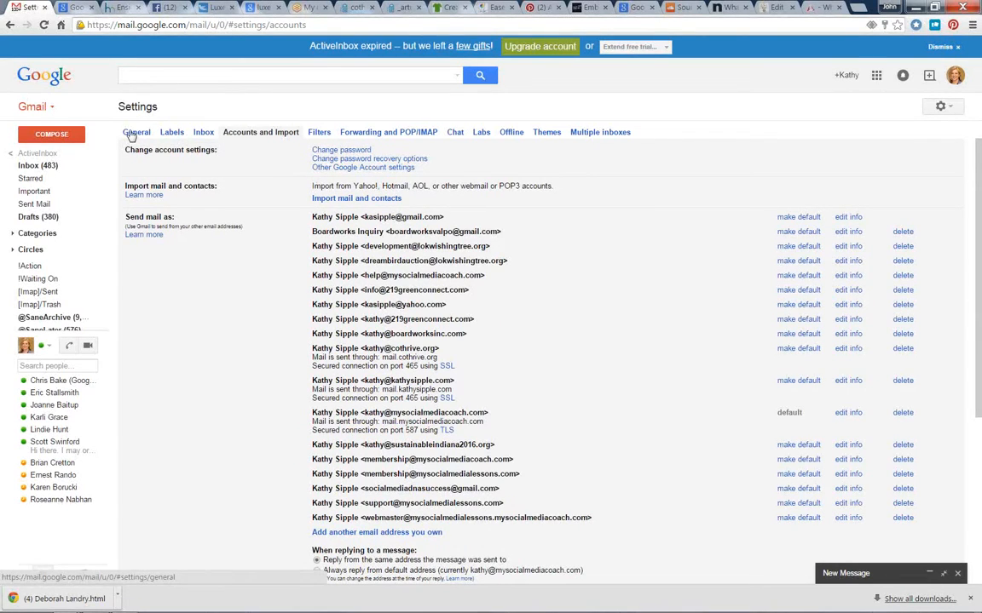
# - Scroll General settings to Signature and pick the mysocialmediacoach address's signature
pyautogui.click(137, 132)
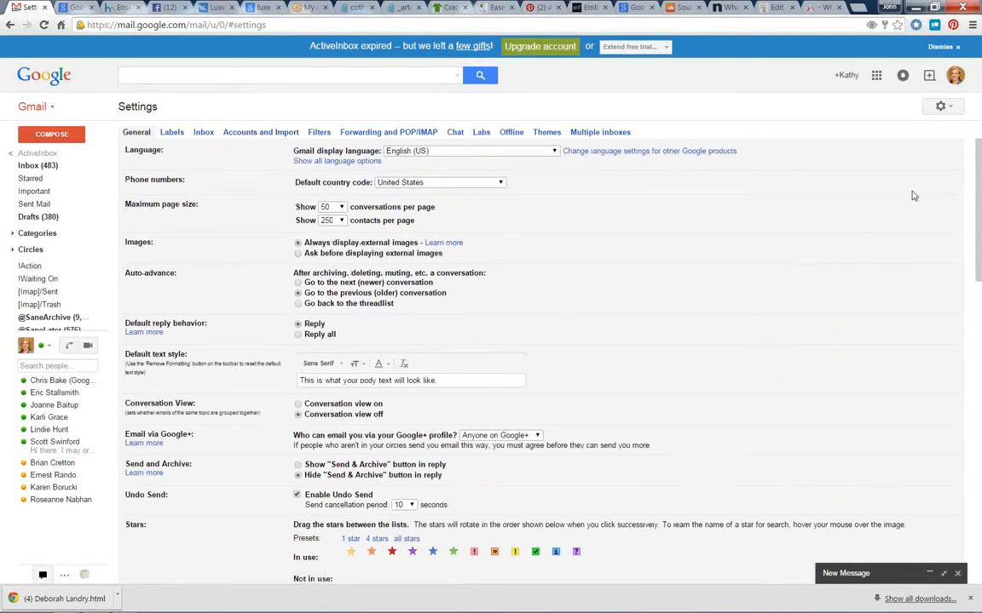
pyautogui.scroll(-3)
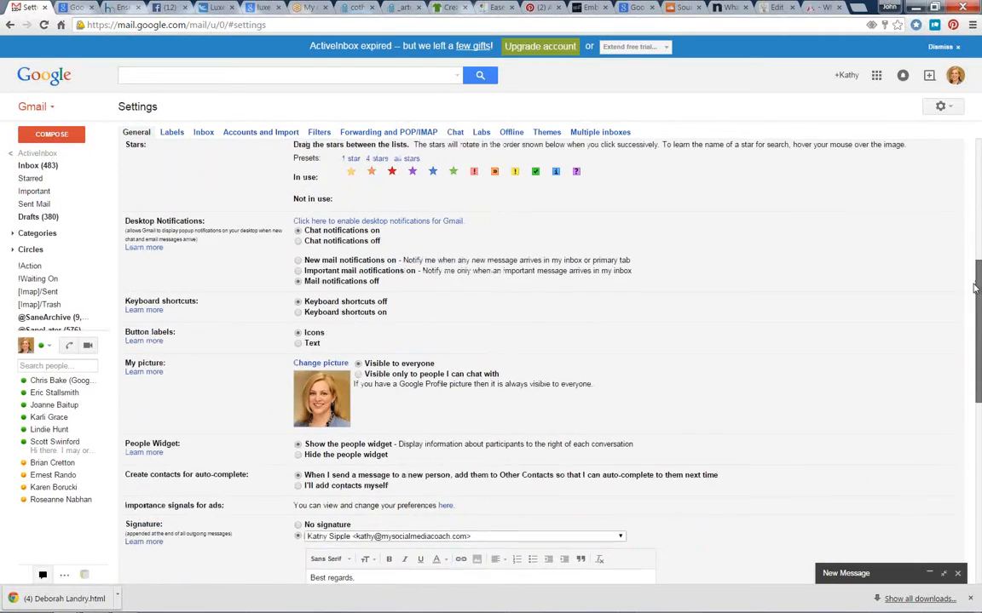
pyautogui.scroll(-3)
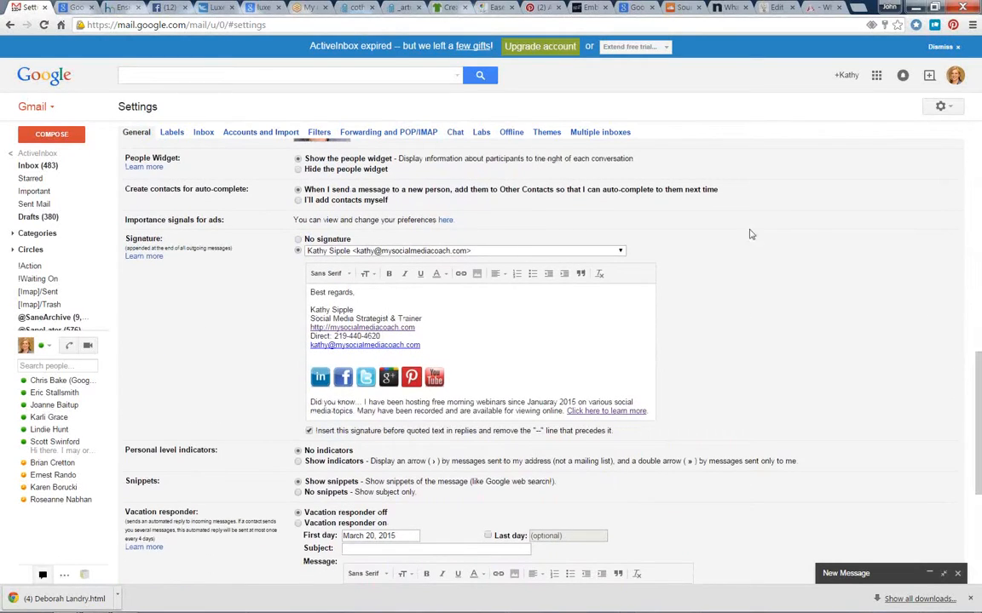
pyautogui.moveTo(423, 292)
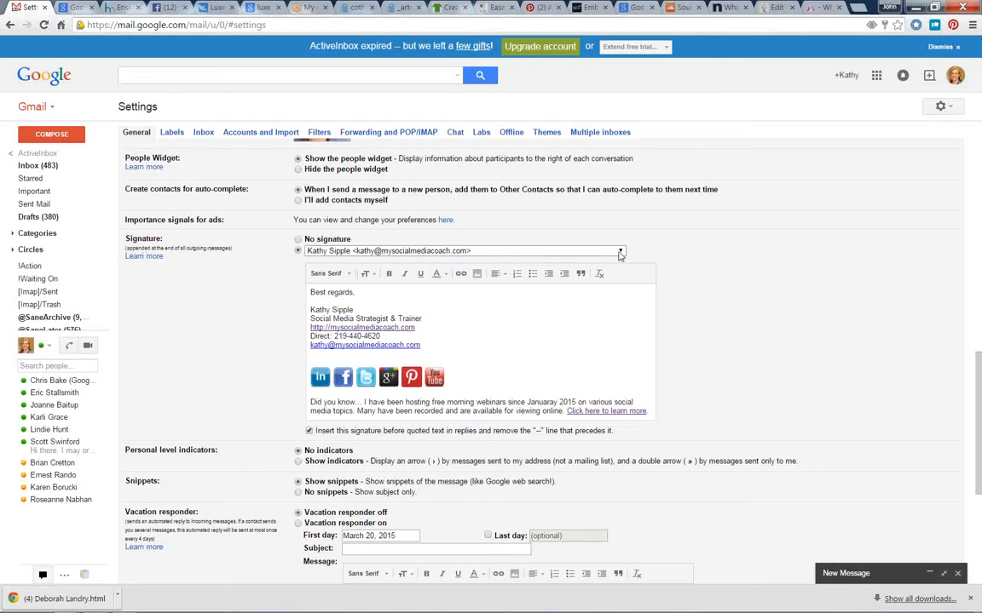
pyautogui.click(619, 251)
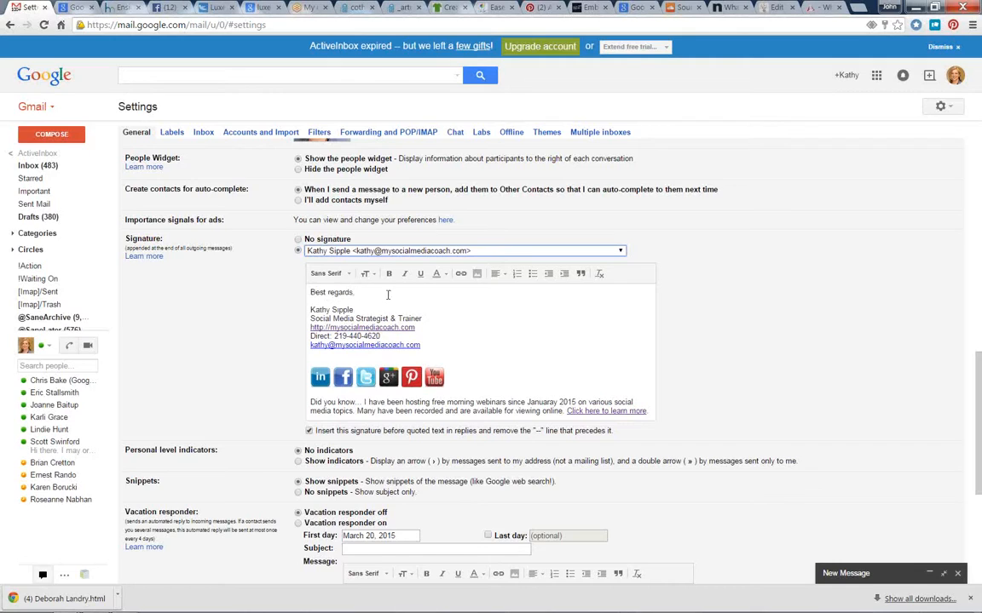
pyautogui.moveTo(318, 309)
pyautogui.write('social media')
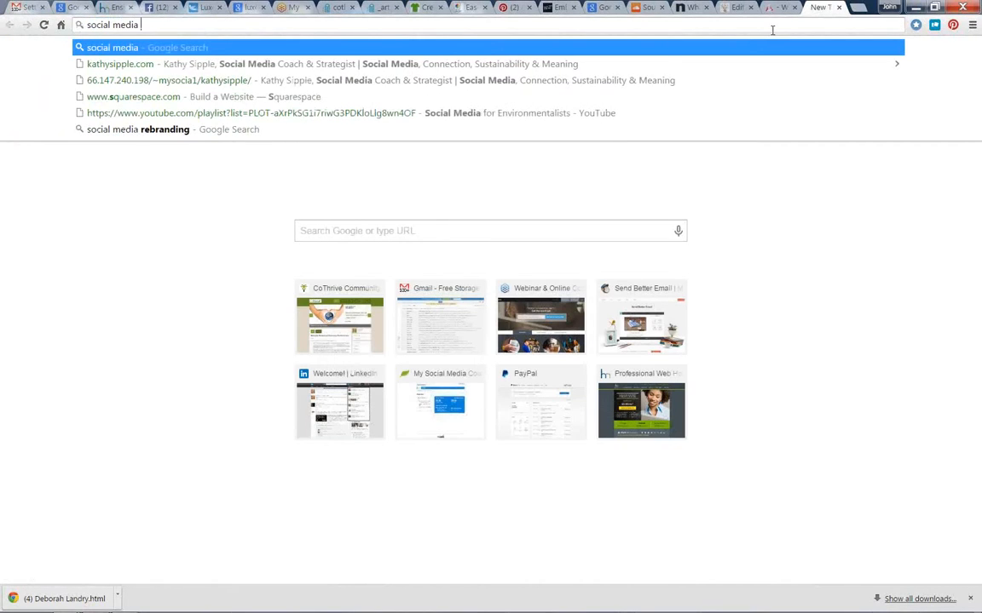
# - Search for social media icon sets and open the Line25 '20 Free Social Media Icon Sets' article
pyautogui.press('Return')
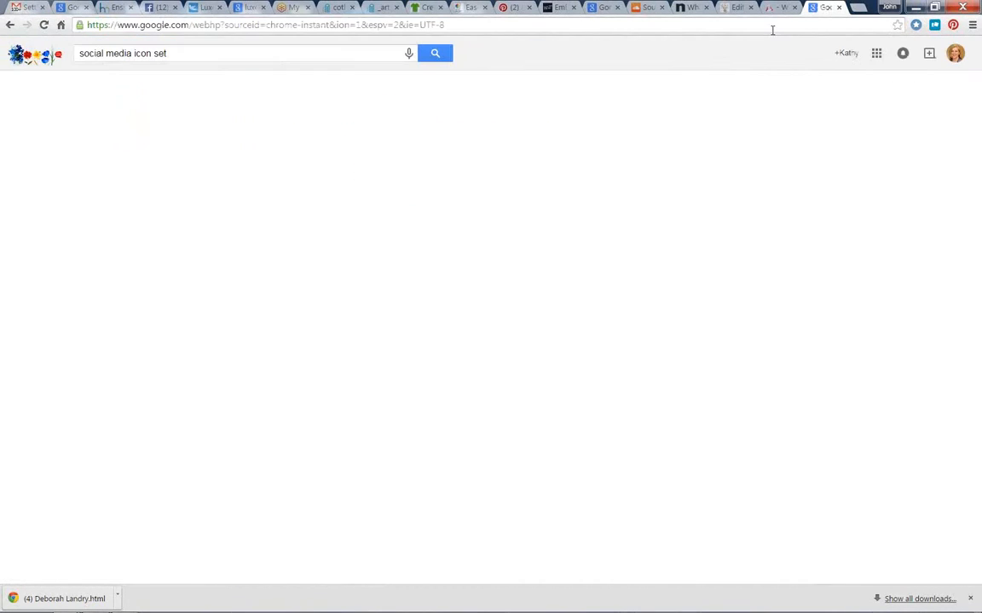
pyautogui.click(434, 53)
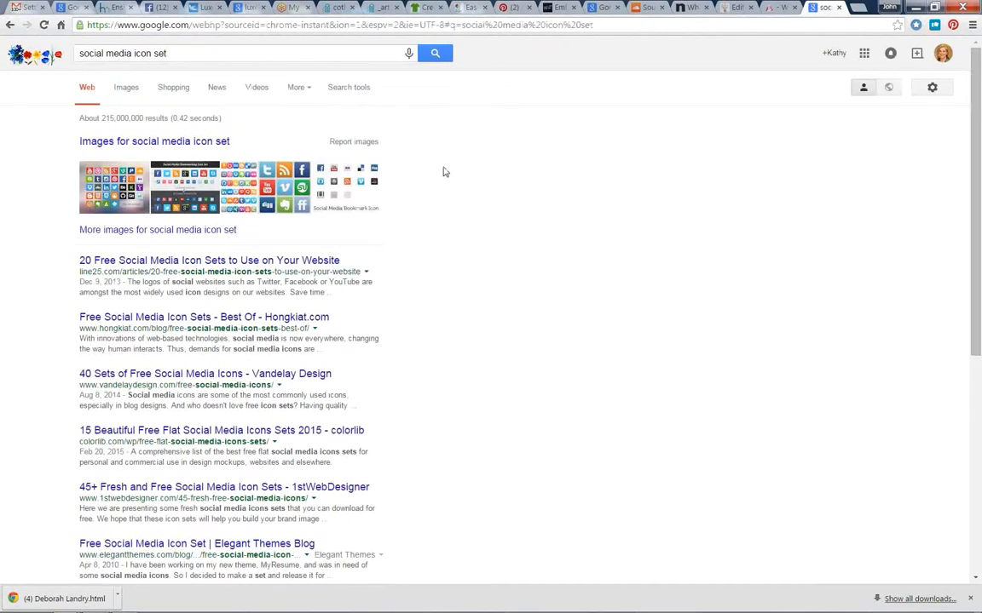
pyautogui.click(209, 260)
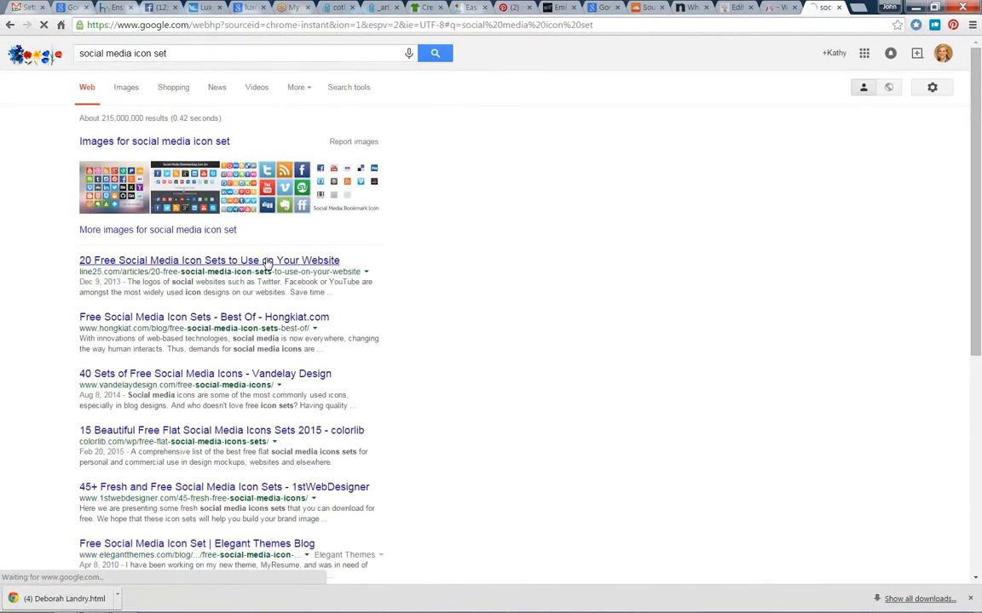
pyautogui.click(209, 260)
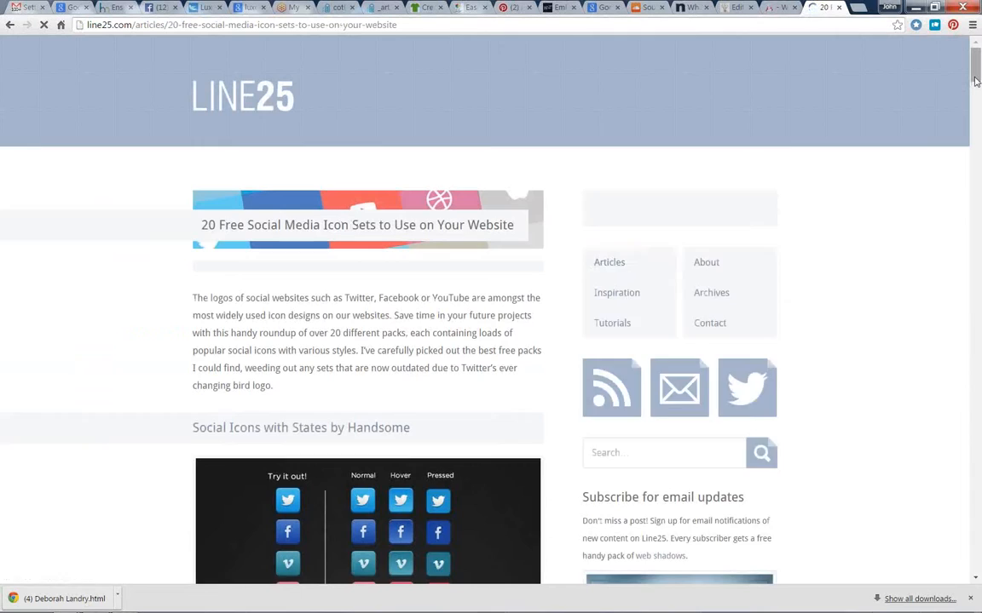
# - Scroll the article and open 'Social Icons with States by Handsome'
pyautogui.scroll(-3)
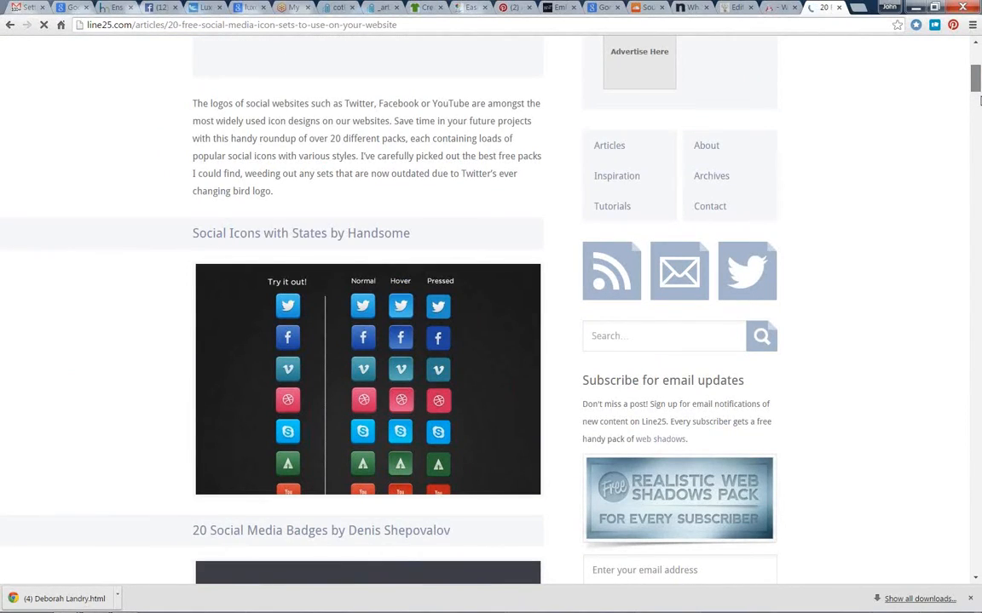
pyautogui.scroll(-3)
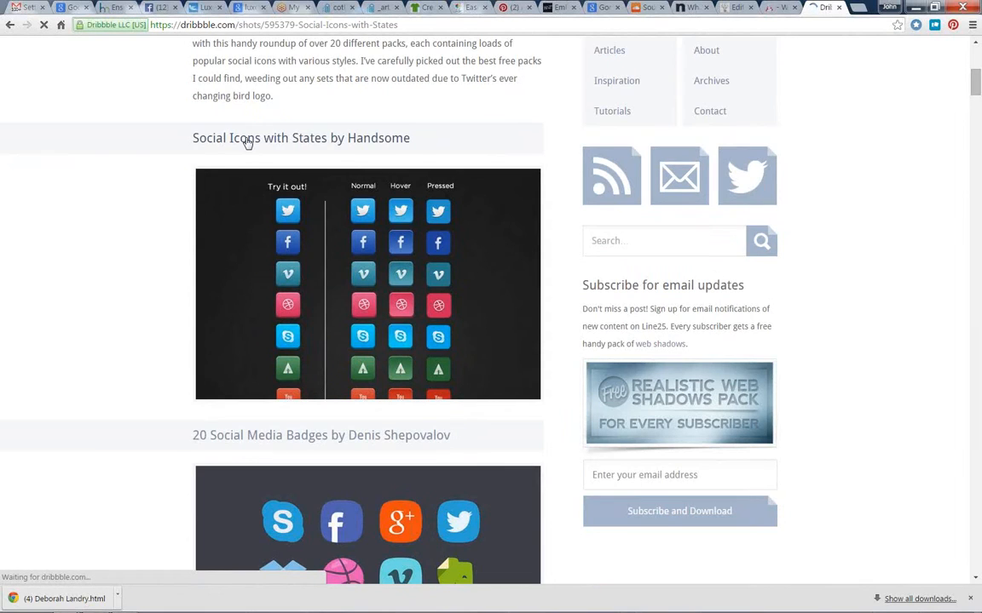
pyautogui.click(300, 137)
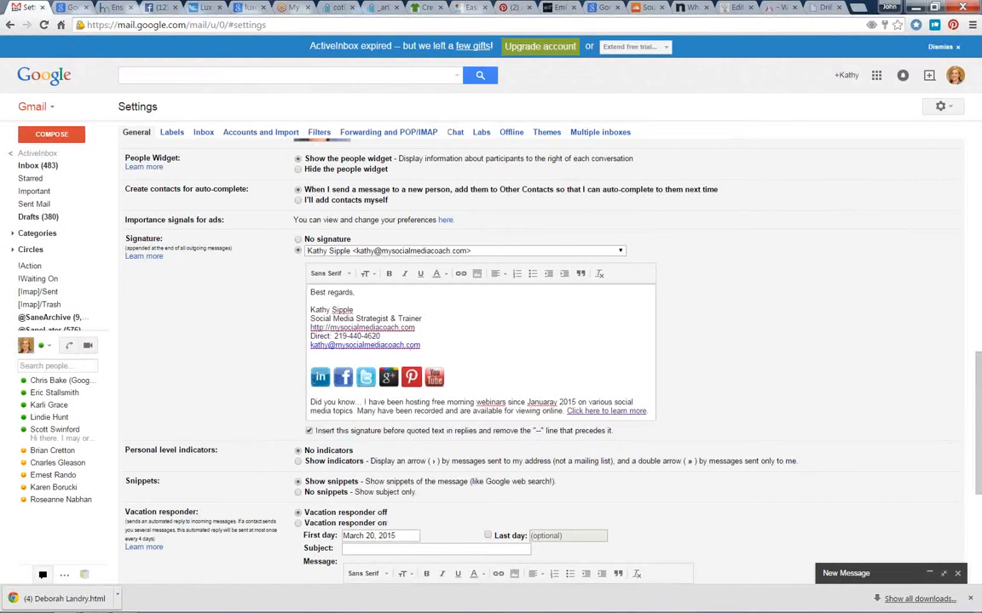
# - Place the cursor after the signature's icon row and start inserting an image
pyautogui.click(319, 377)
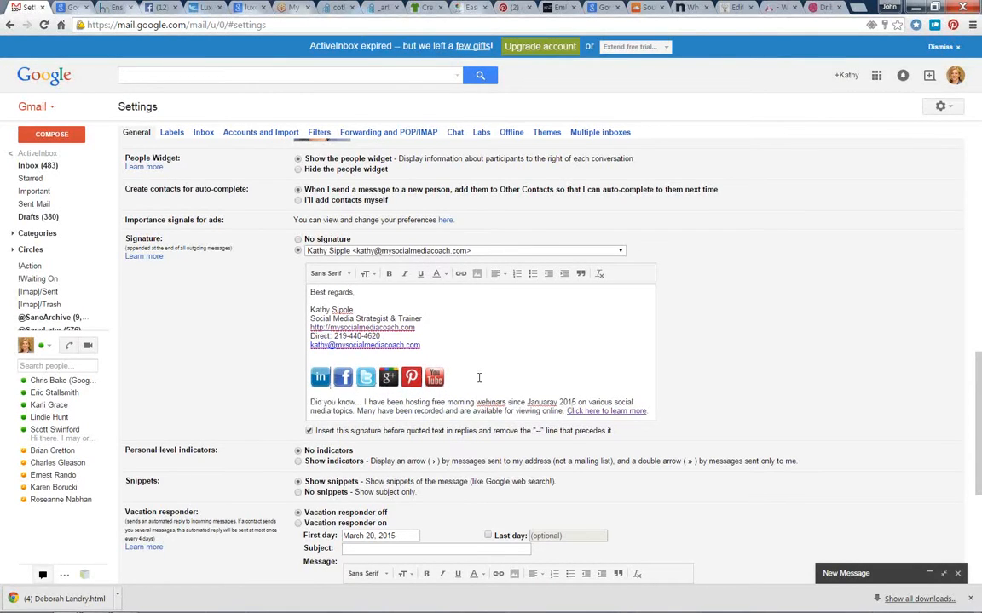
pyautogui.click(319, 378)
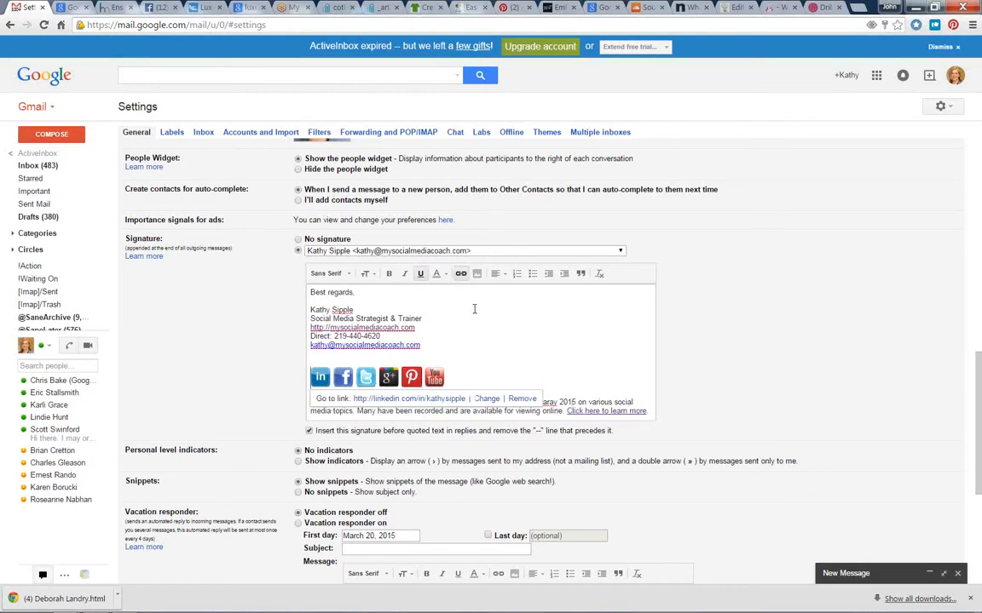
pyautogui.moveTo(477, 273)
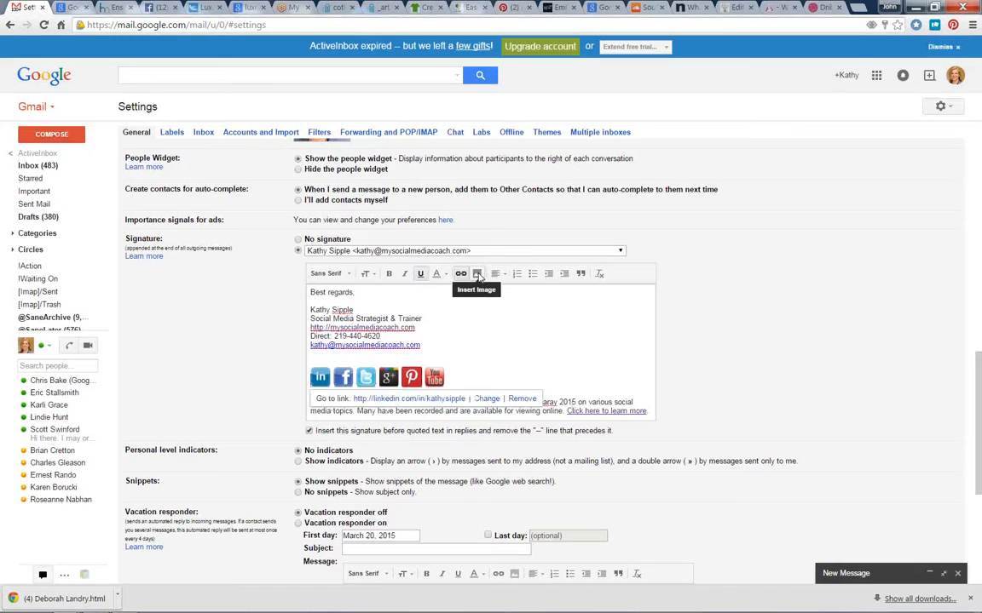
pyautogui.click(478, 273)
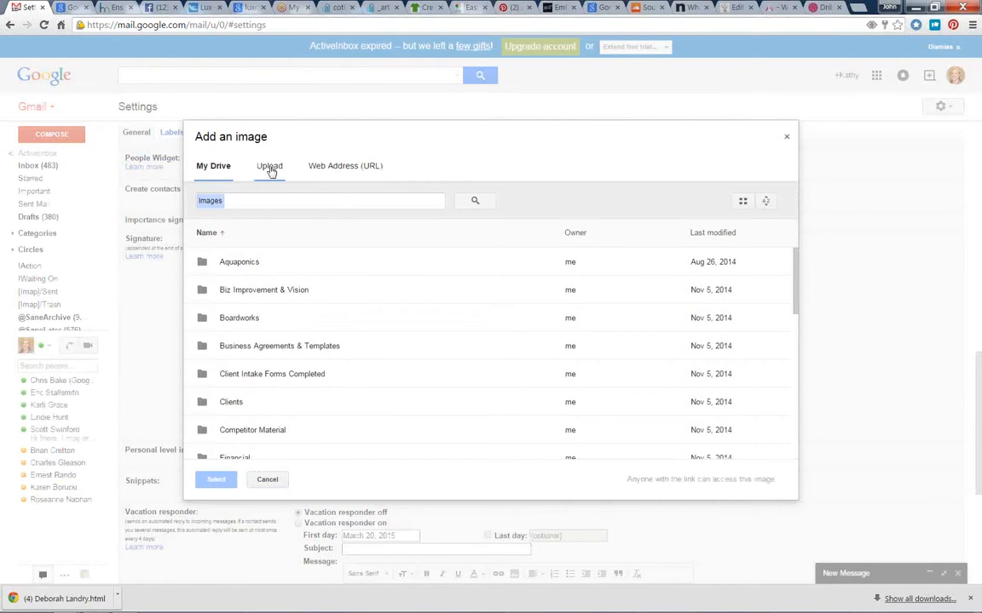
# - Try uploading an image from the computer, then cancel without adding one
pyautogui.click(269, 165)
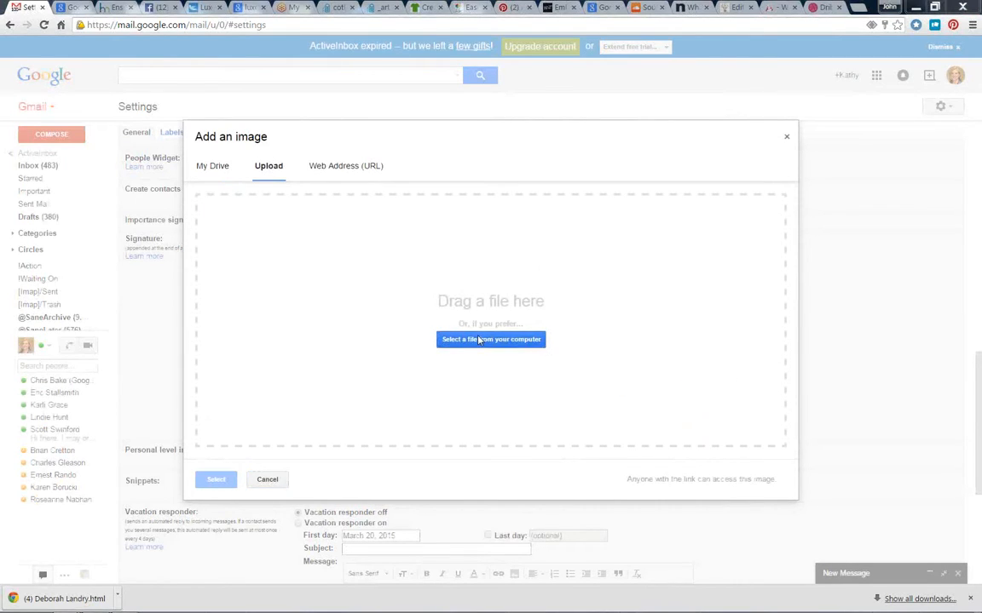
pyautogui.click(491, 340)
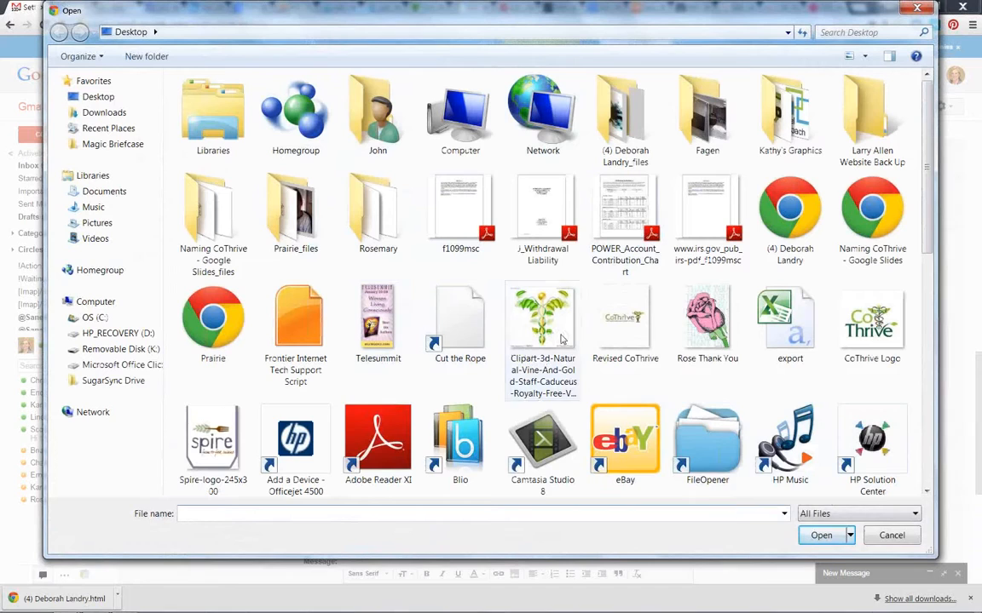
pyautogui.moveTo(911, 548)
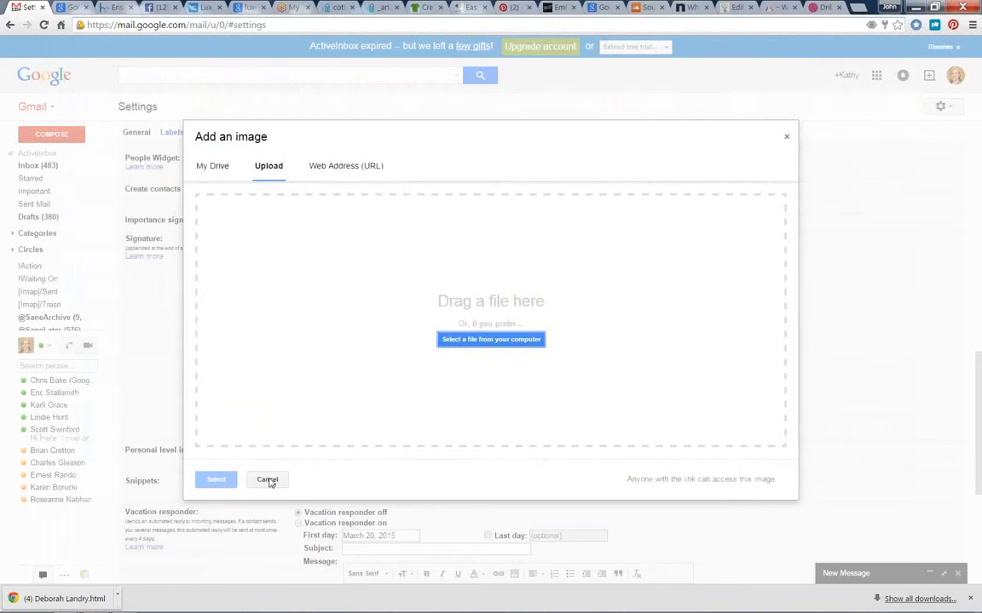
pyautogui.click(268, 479)
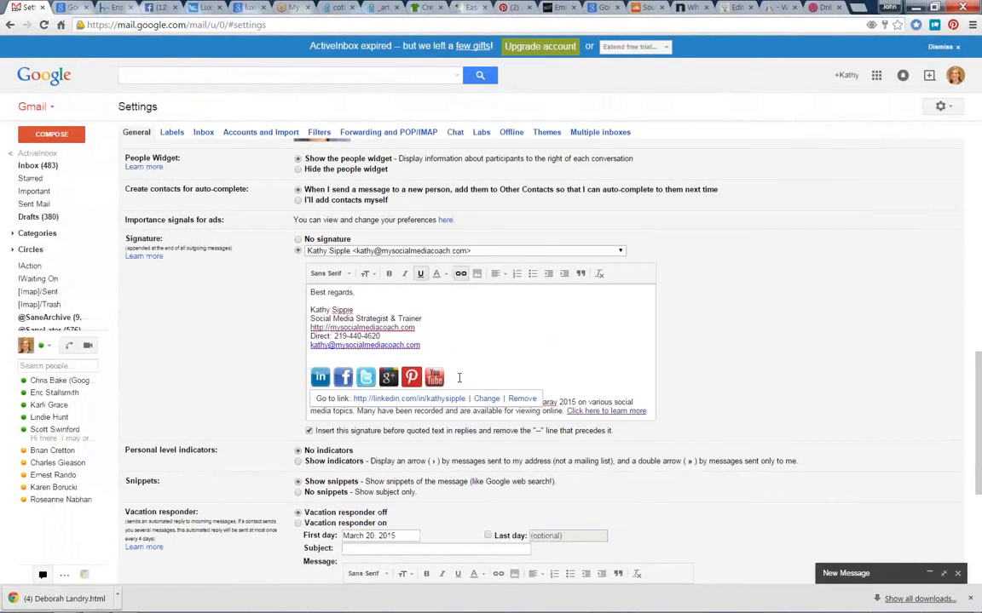
# - Select the signature's LinkedIn icon and open its link editor
pyautogui.click(320, 377)
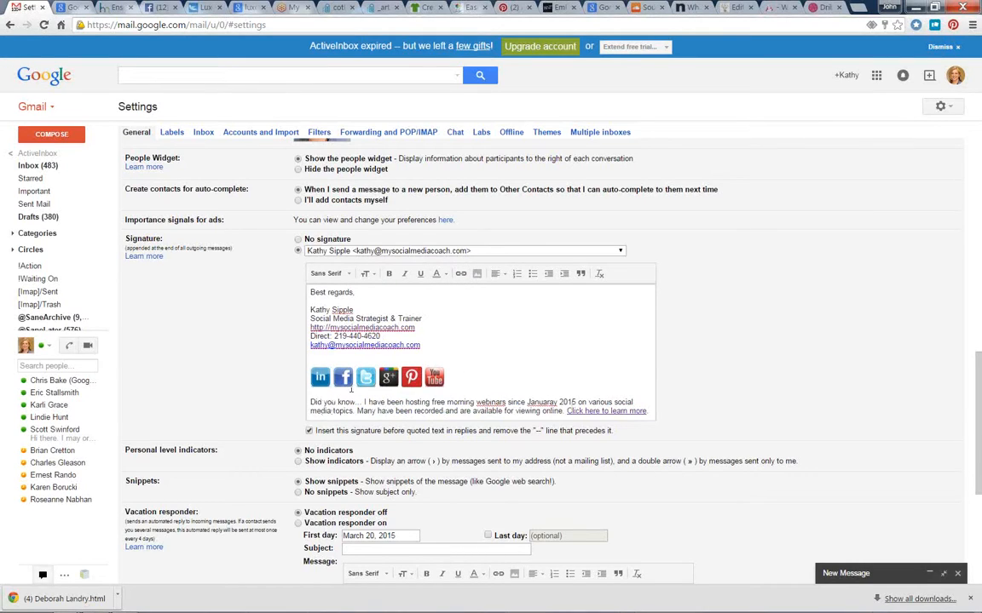
pyautogui.click(320, 378)
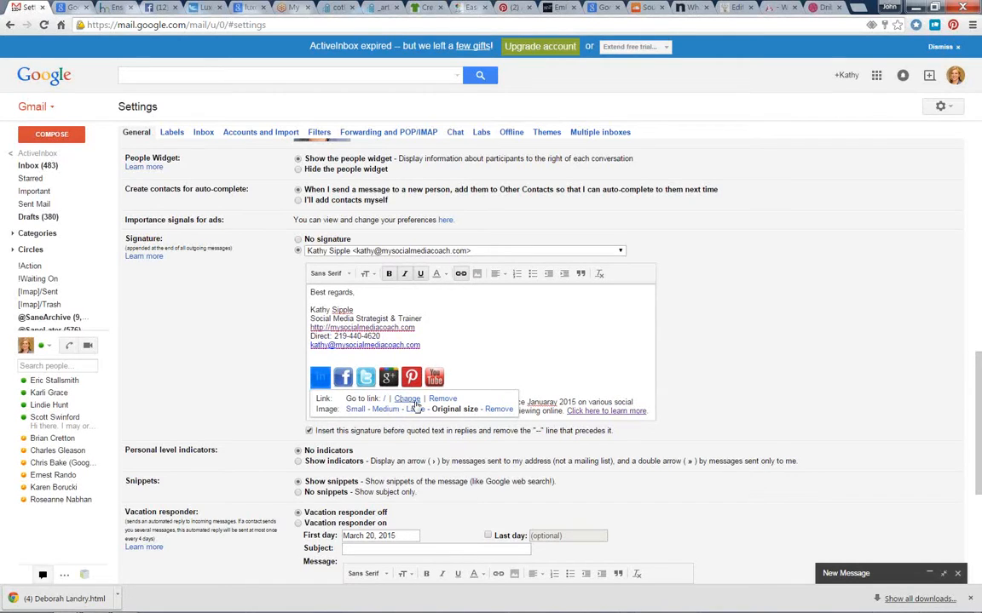
pyautogui.click(406, 398)
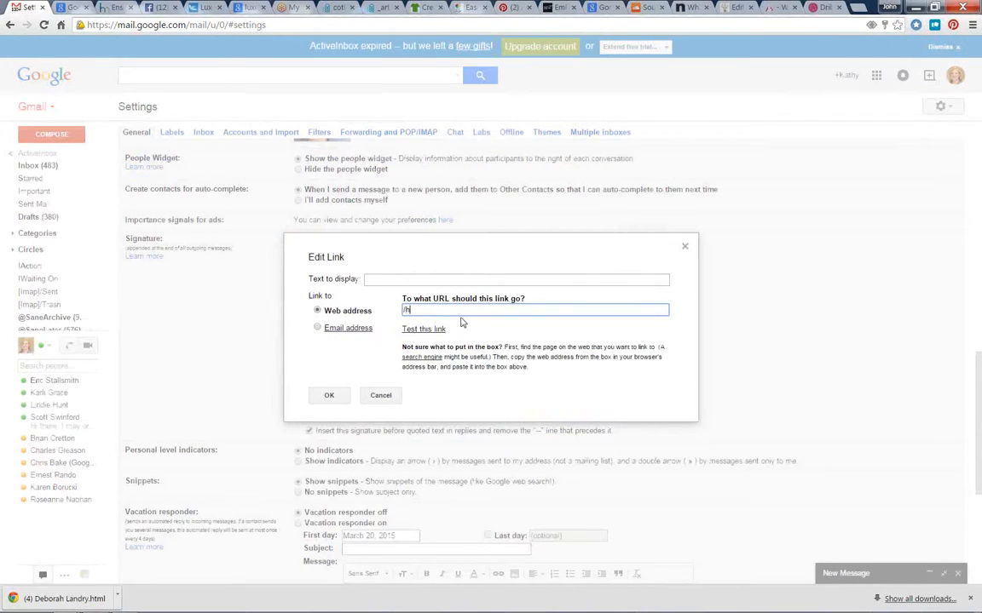
pyautogui.write('http://h')
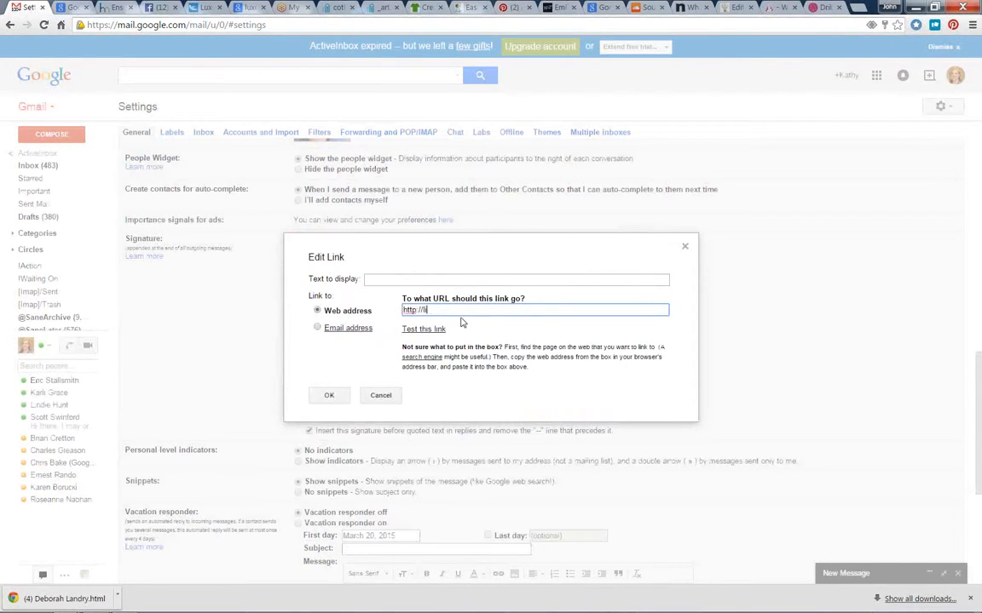
pyautogui.write('linkedin.com/in/kathysipple')
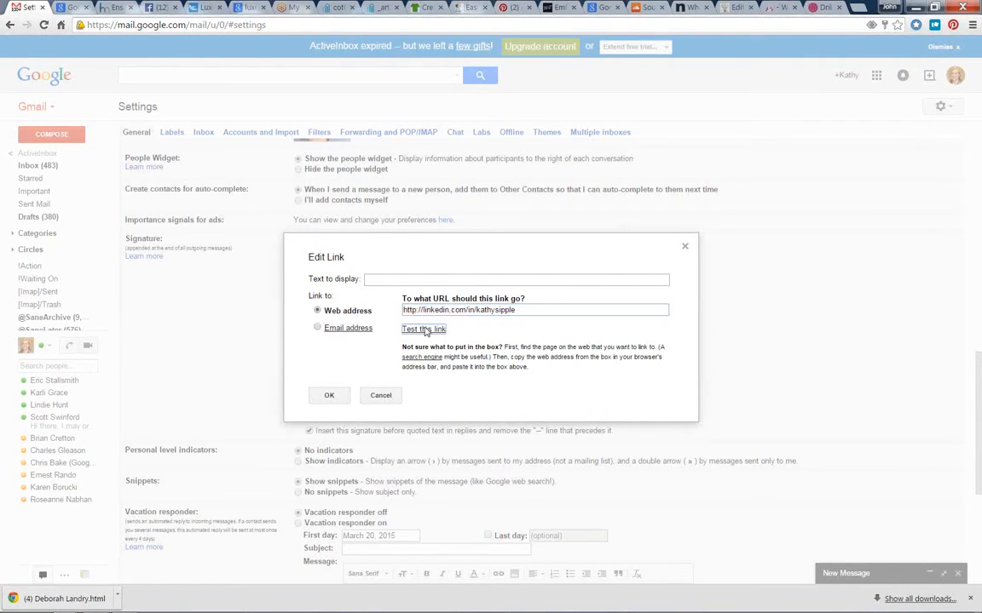
pyautogui.click(424, 329)
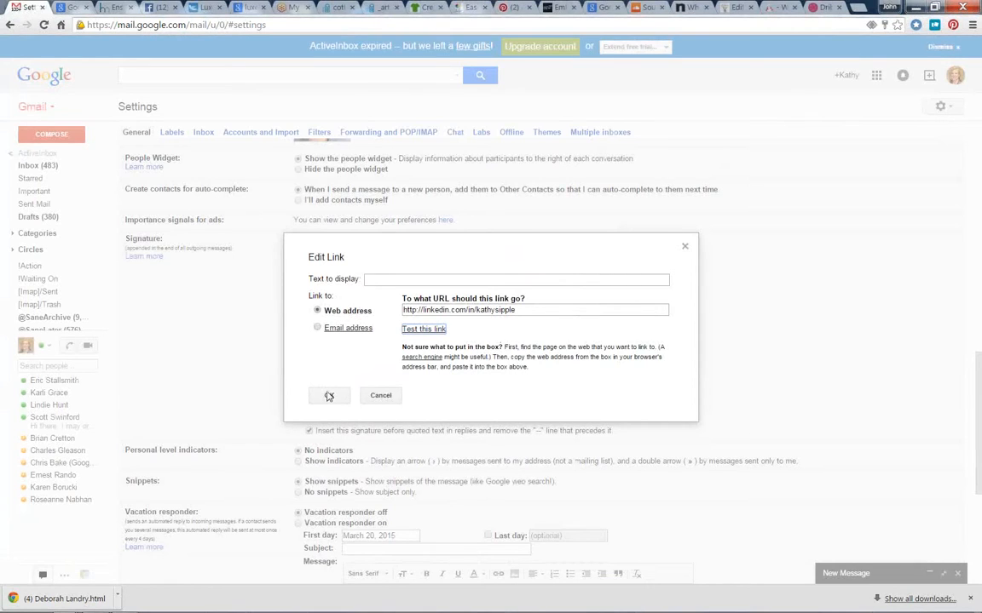
pyautogui.click(329, 396)
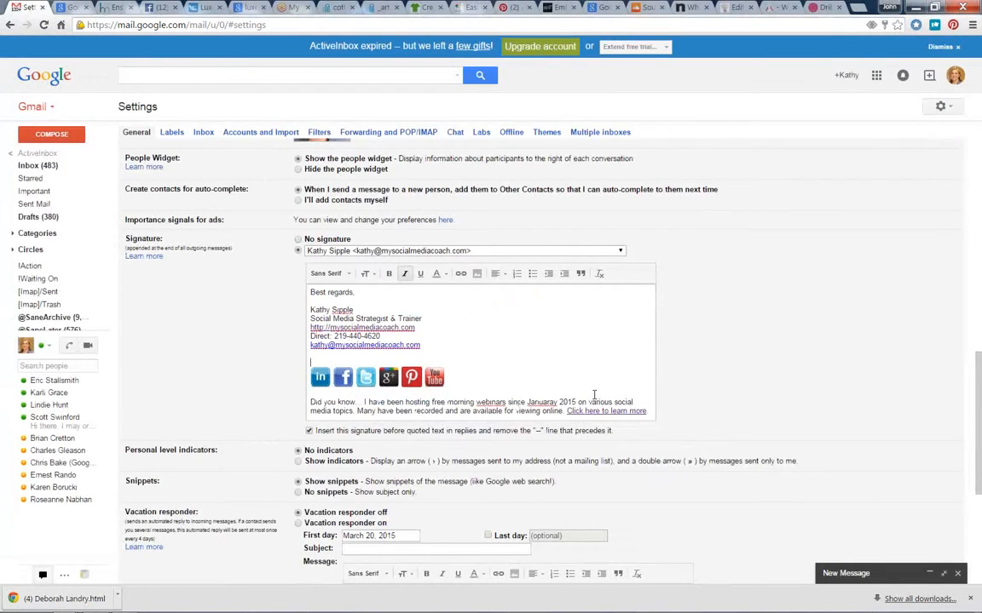
pyautogui.moveTo(563, 355)
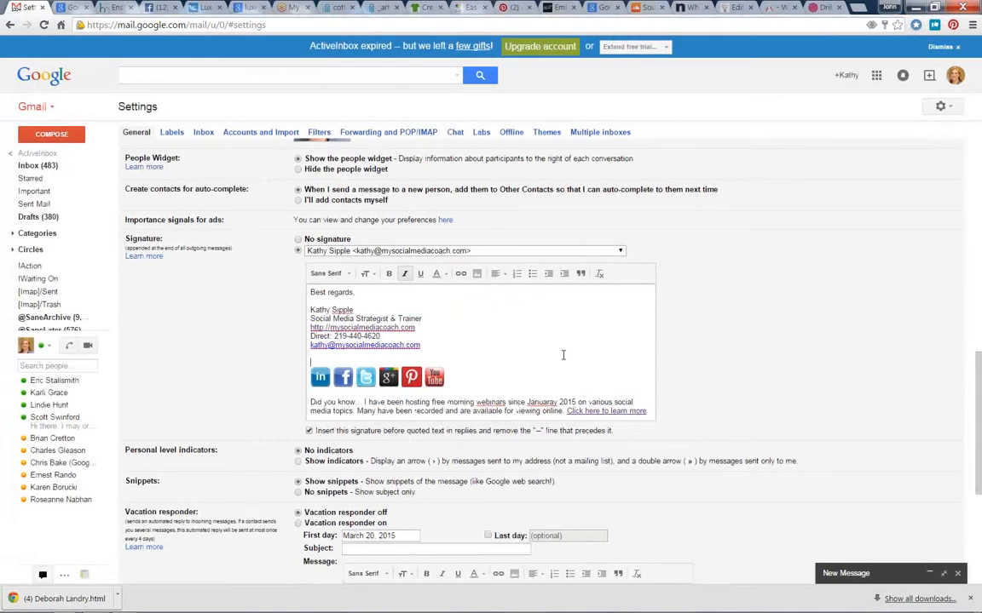